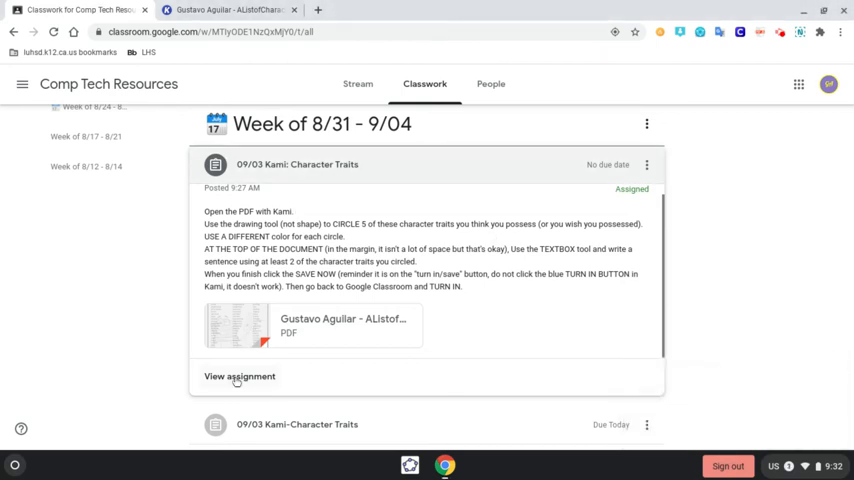
View the full 09/03 Kami: Character Traits assignment details
click(240, 376)
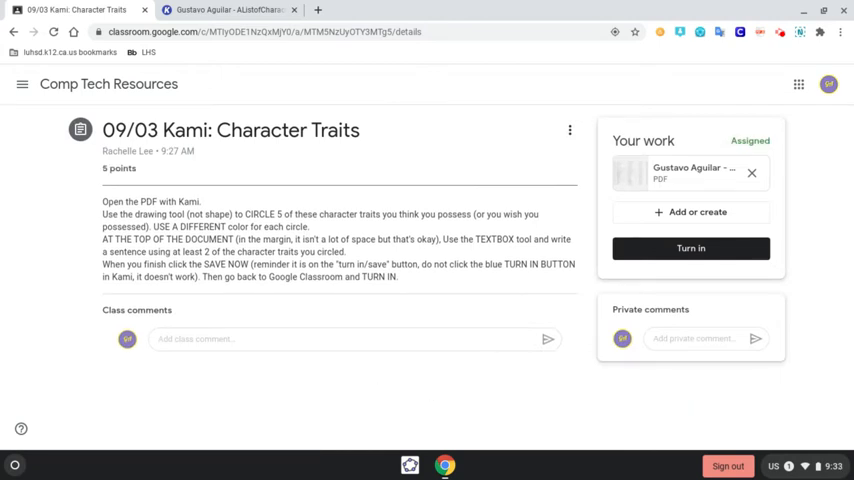
mouse_move(660, 172)
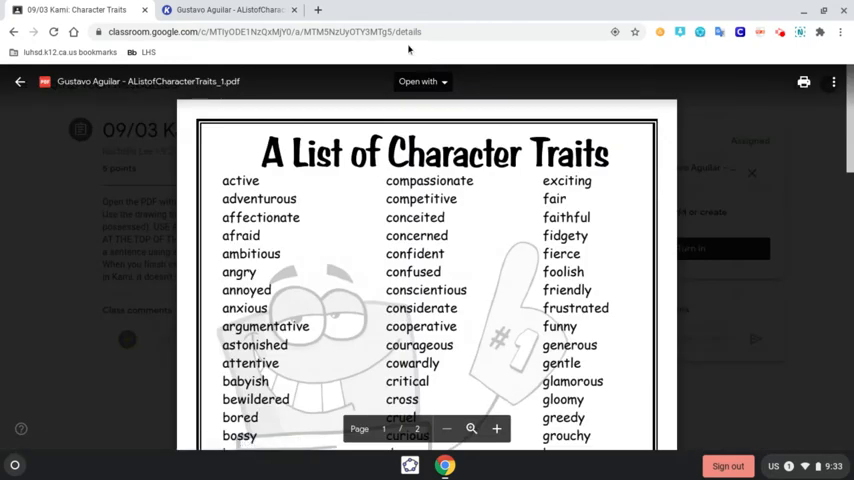
List the apps that can open the attached Character Traits PDF
click(420, 80)
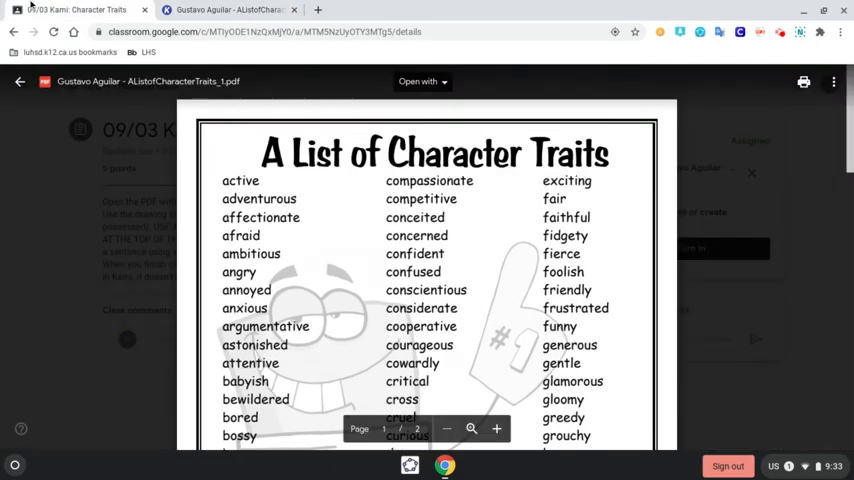
Open the PDF in Kami and circle 'anxious' with the purple freehand drawing tool
click(20, 80)
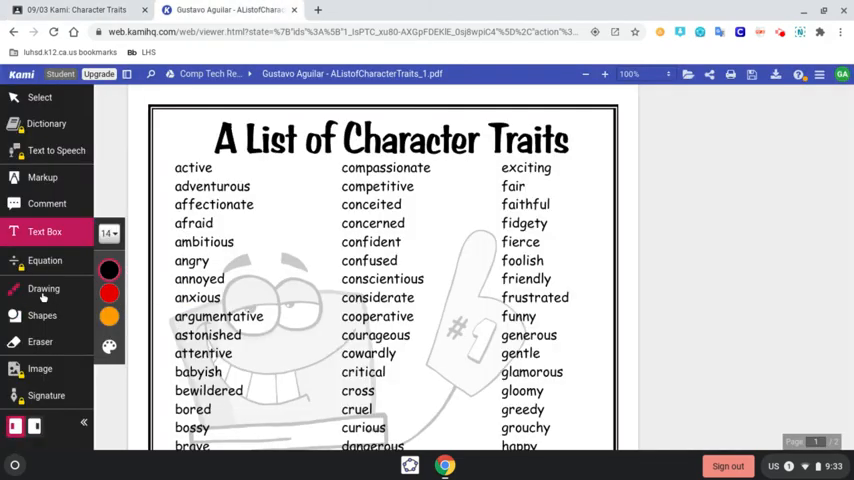
click(44, 288)
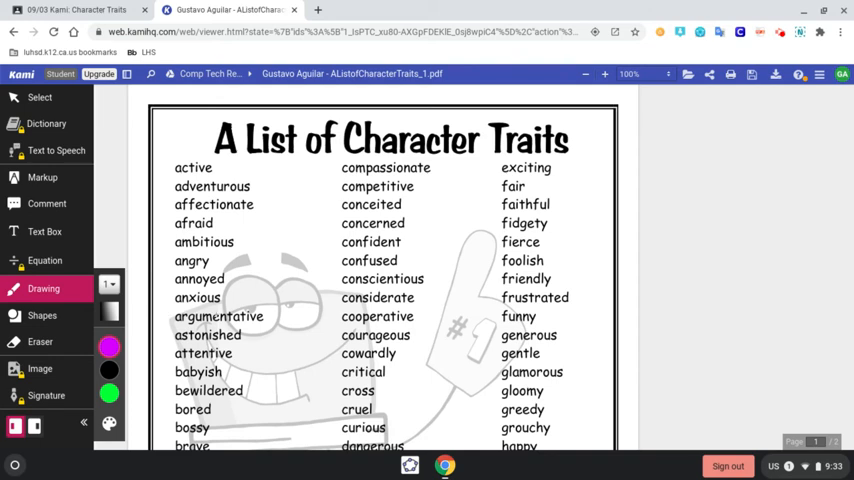
drag(180, 300, 244, 316)
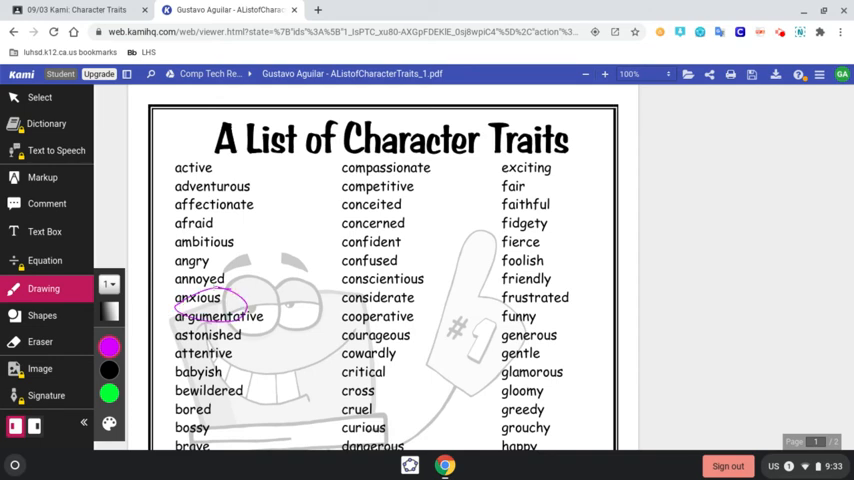
click(108, 348)
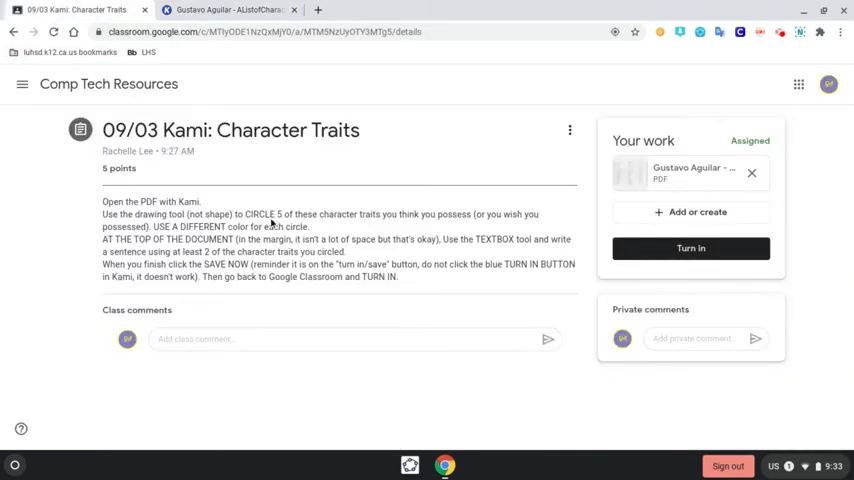
mouse_move(460, 252)
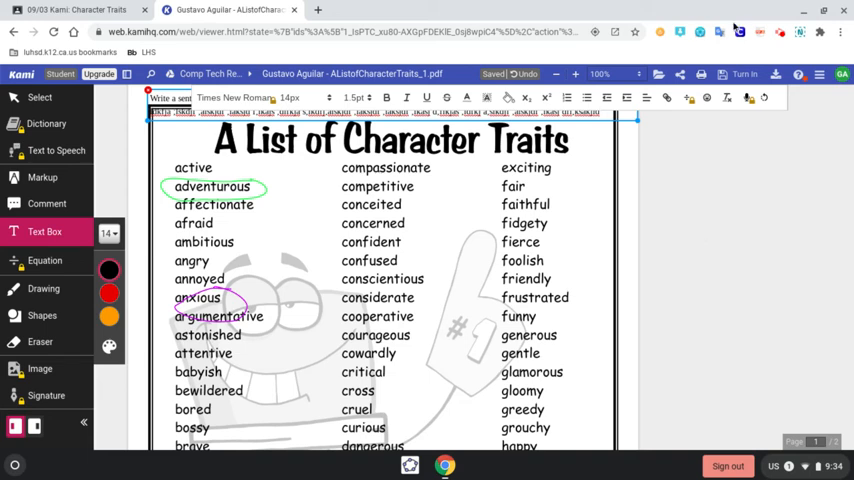
Save the annotated PDF to Google Drive via Save Now, then begin Turn in from Classroom
click(744, 74)
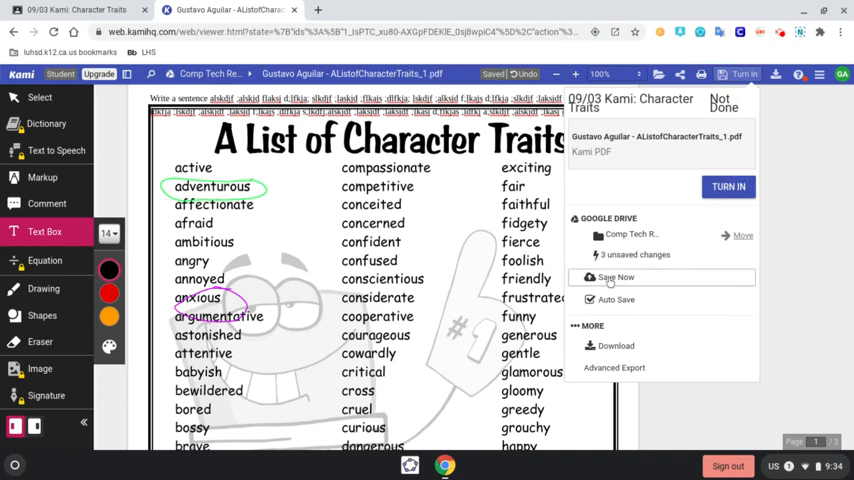
click(616, 276)
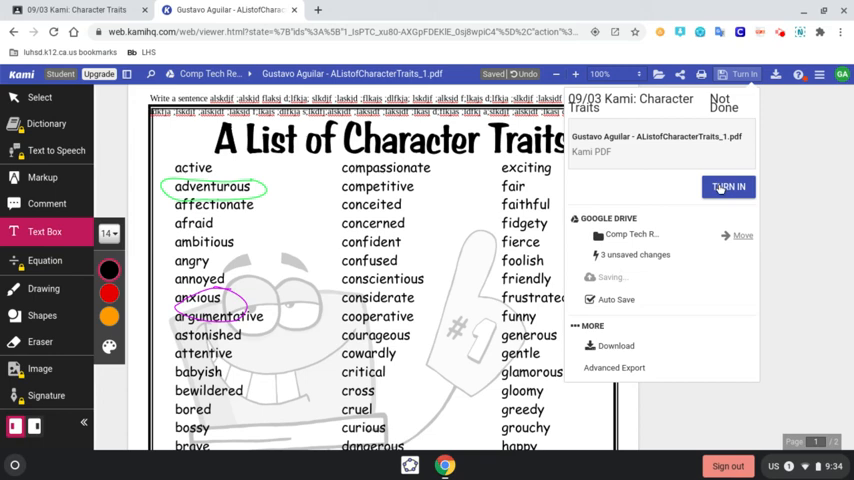
mouse_move(616, 282)
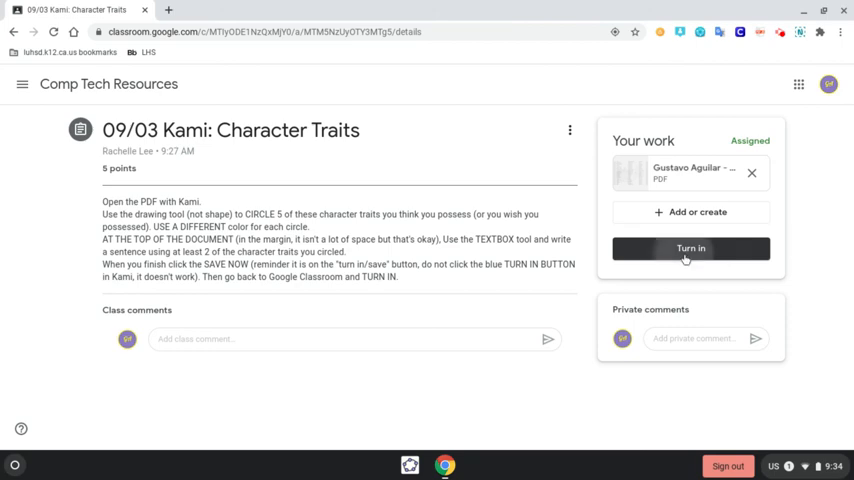
click(692, 248)
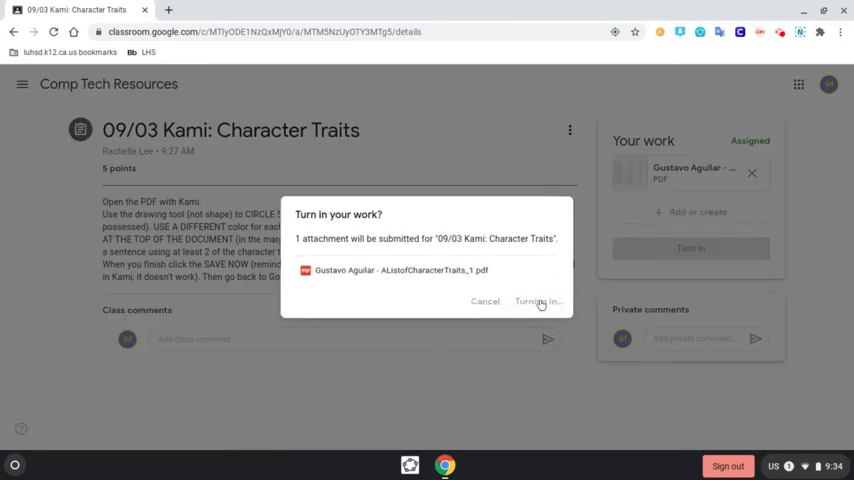